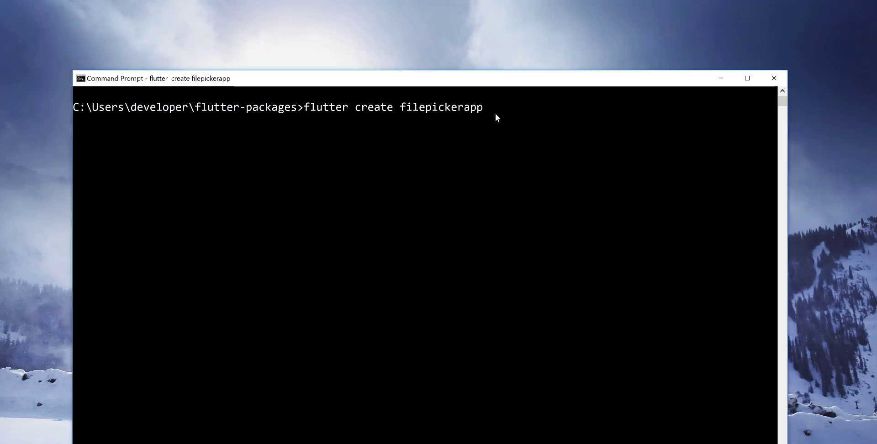
- Run flutter create filepickerapp to generate the new project
key(enter)
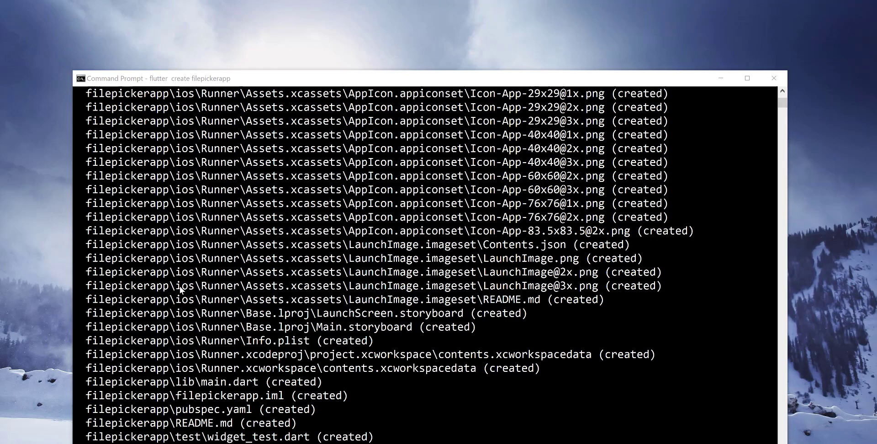
scroll(down, 3)
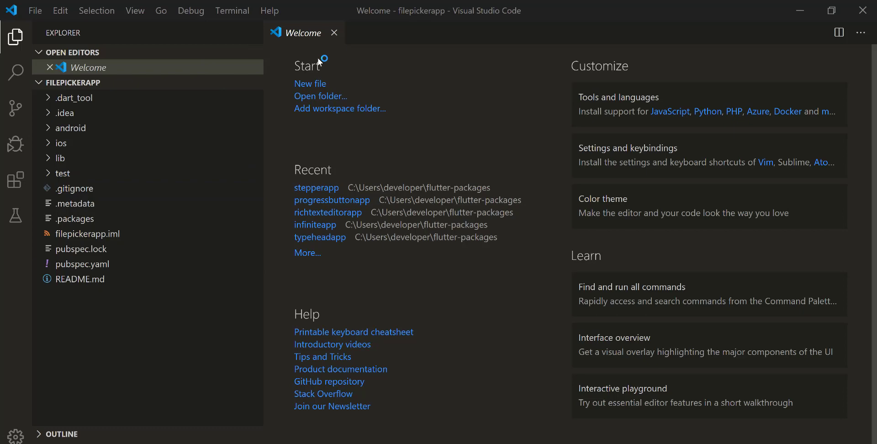
- Close the welcome page and bring pubspec.yaml up for editing
click(334, 33)
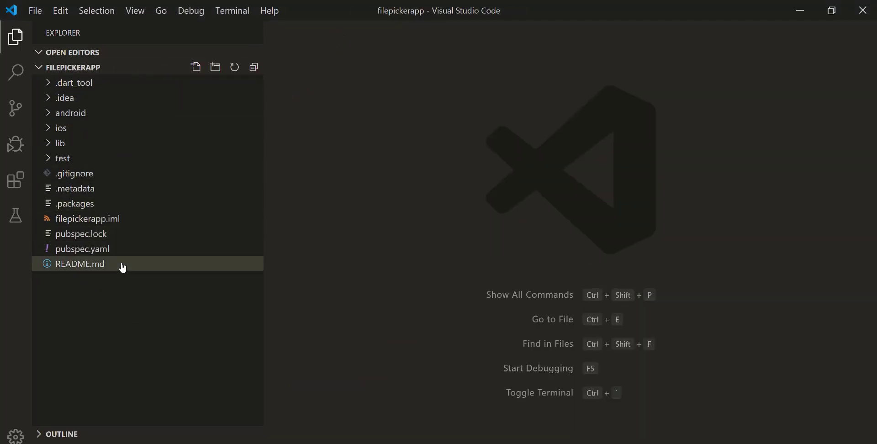
click(83, 248)
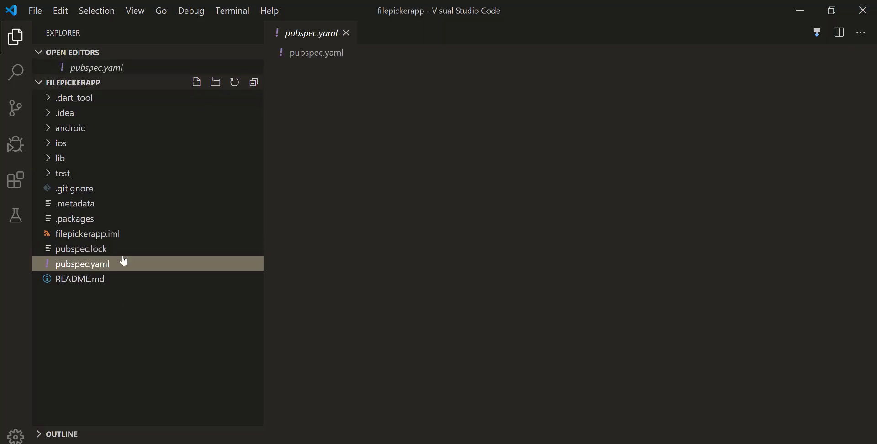
double_click(81, 263)
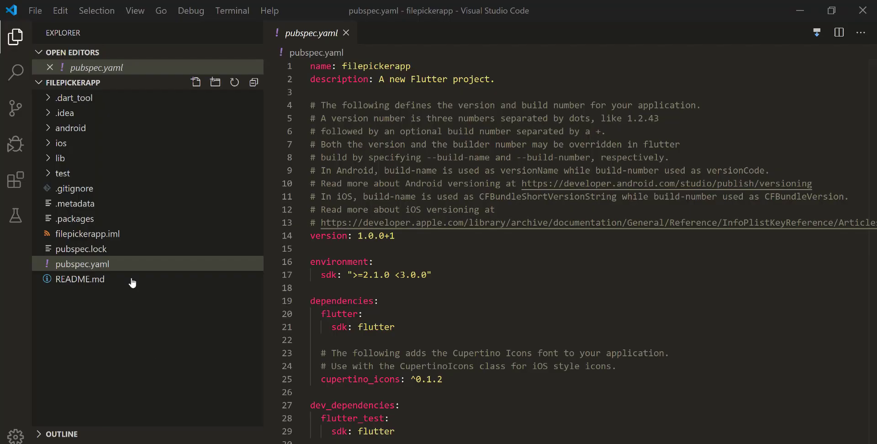
- Add file_picker: ^1.4.2 under cupertino_icons, save to fetch packages, and return to main.dart
click(82, 263)
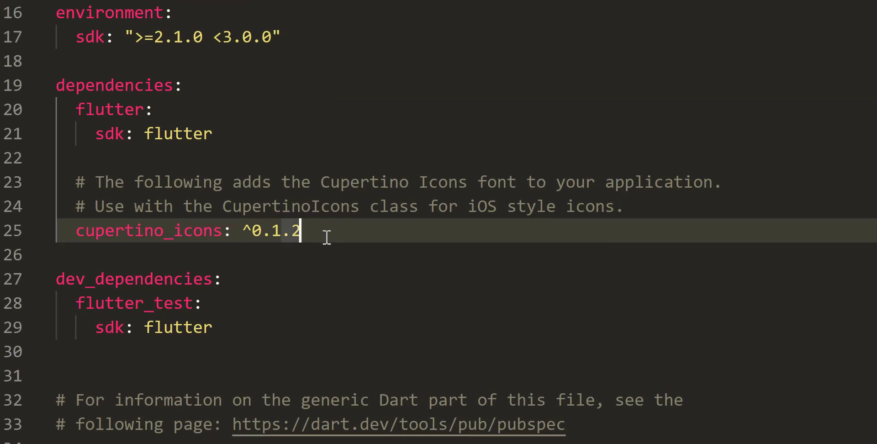
text(file_picker: ^1.4.2)
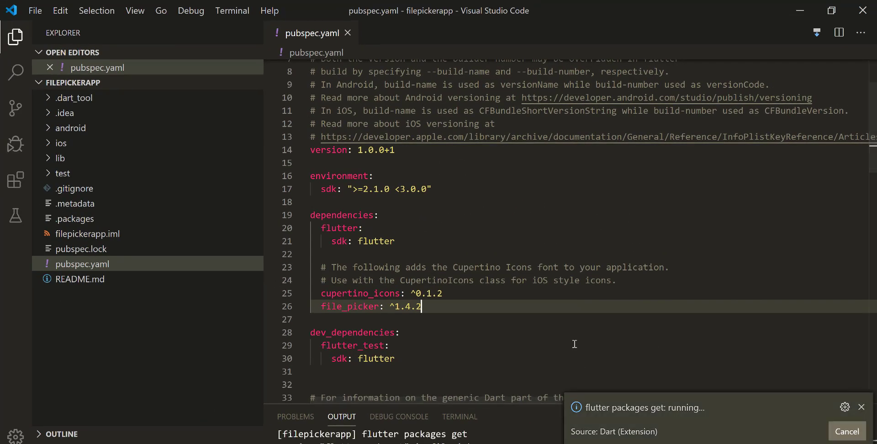
mouse_move(205, 371)
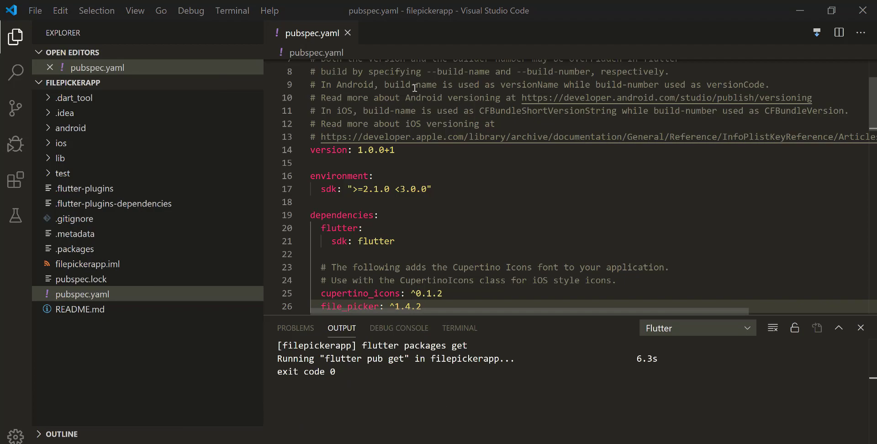
click(348, 33)
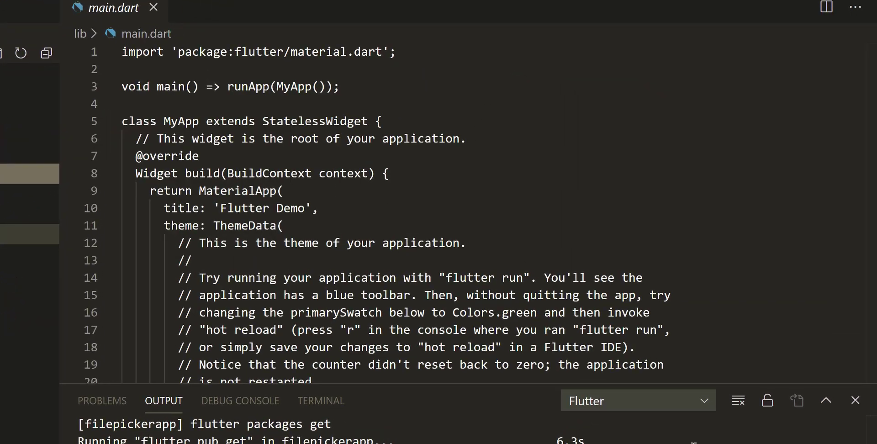
- Write main(), class App extends StatefulWidget and class _App extends State<App>
text(main)
text(class App extend)
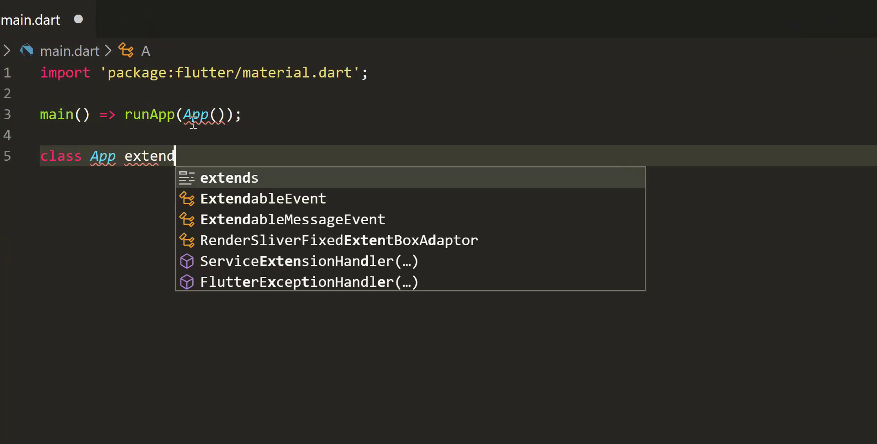
text(s Statefull)
text(class _App extends)
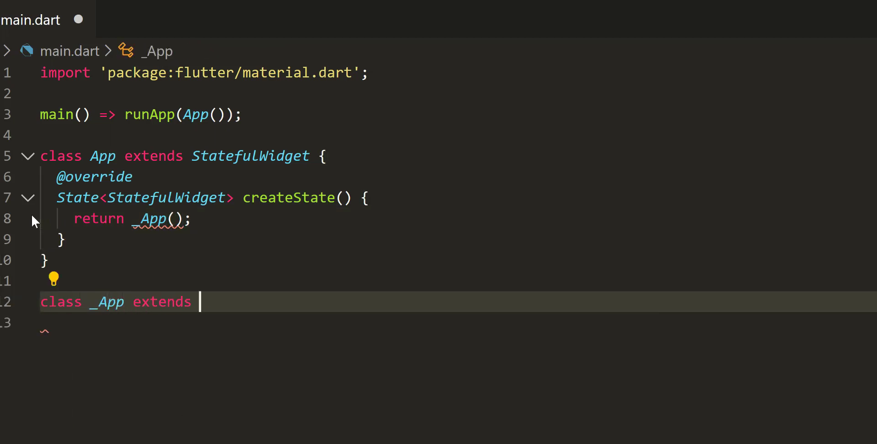
text(State<App> {)
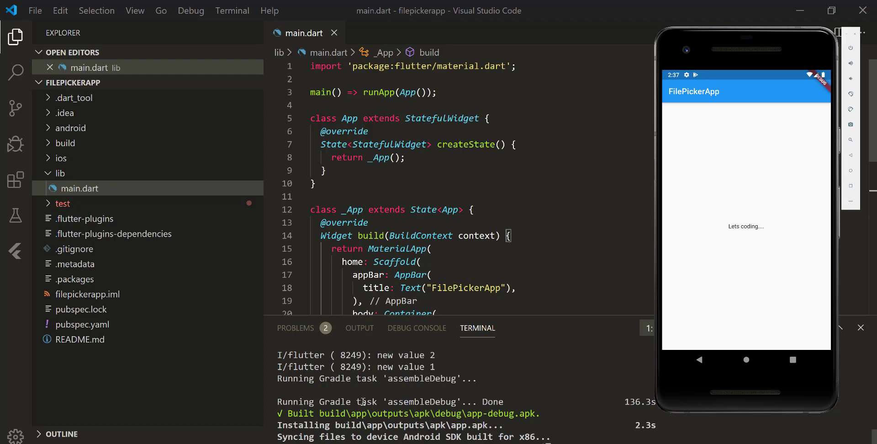
mouse_move(595, 166)
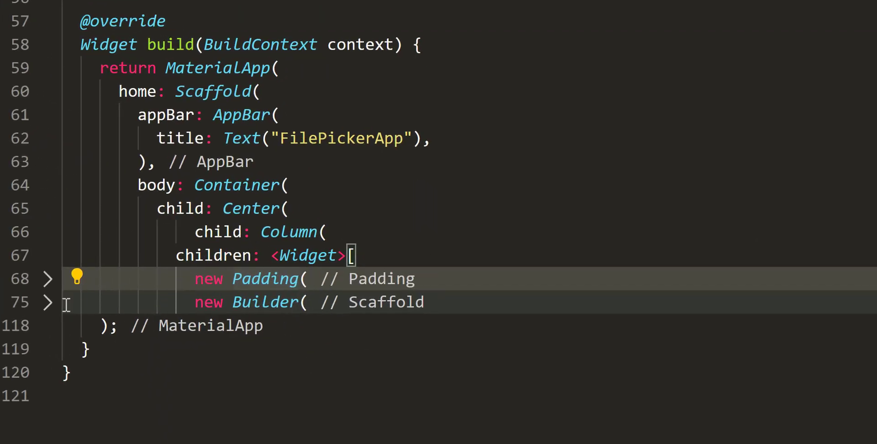
- Unfold the Padding and RaisedButton blocks to reveal the Open file picker button calling _openFileExplorer
click(48, 279)
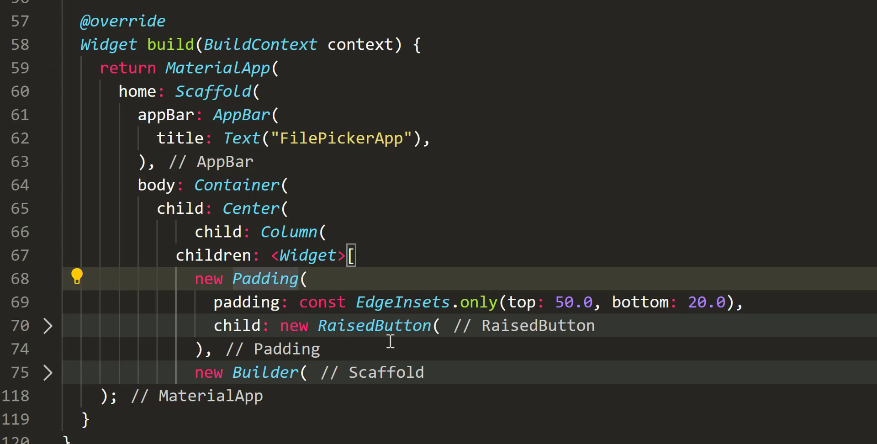
click(48, 326)
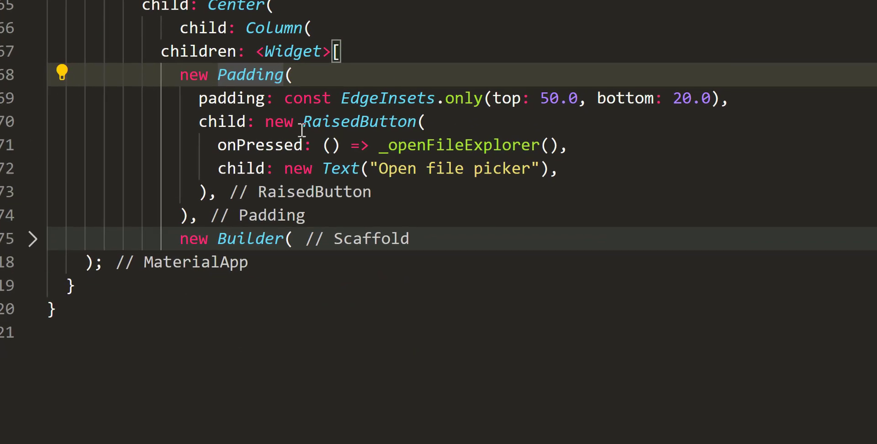
double_click(360, 121)
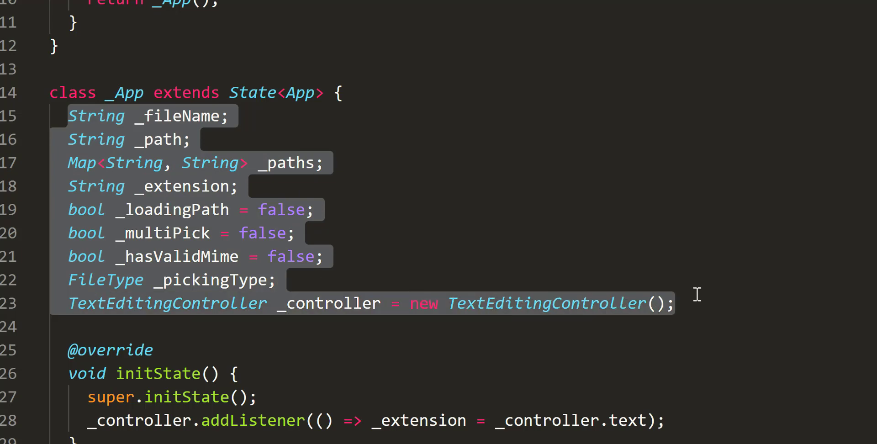
scroll(down, 3)
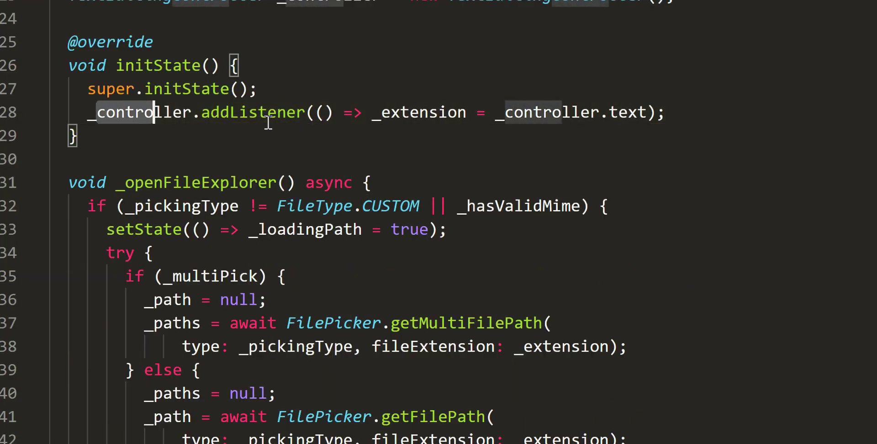
scroll(down, 3)
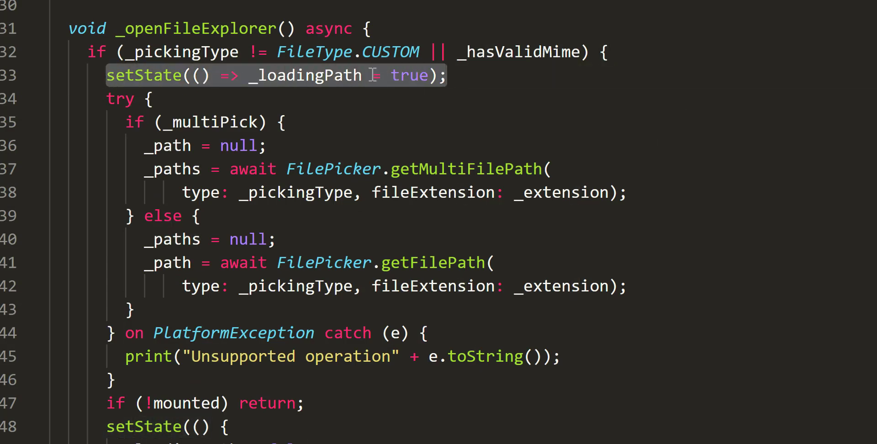
scroll(down, 3)
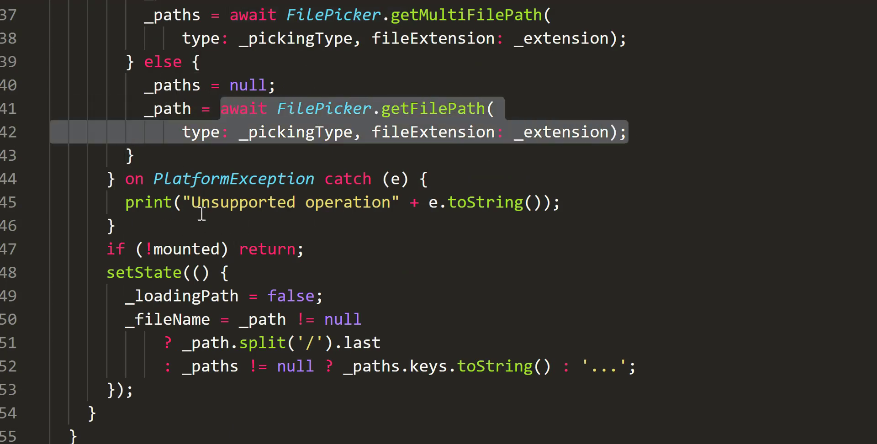
scroll(down, 3)
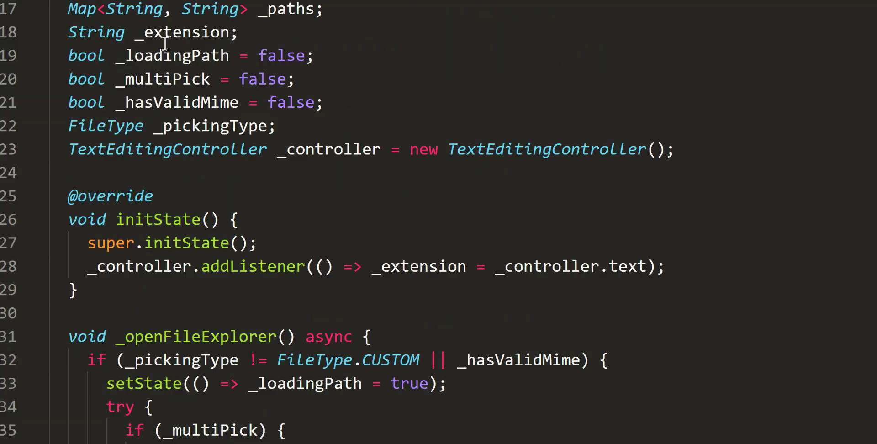
scroll(down, 3)
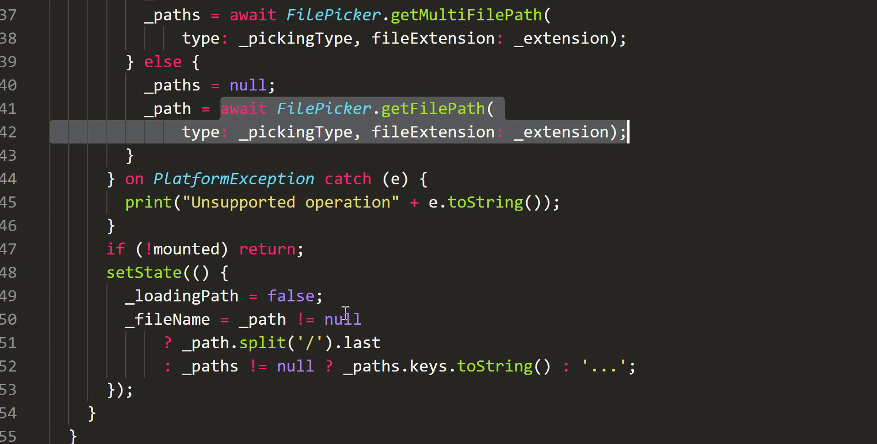
scroll(down, 3)
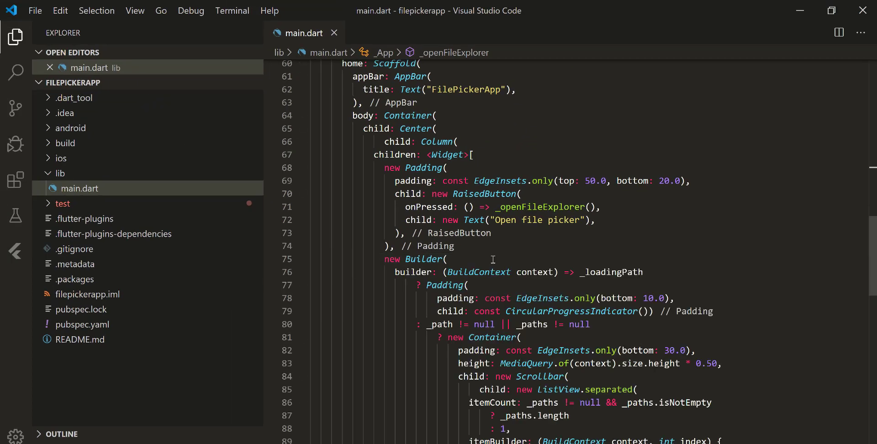
scroll(down, 3)
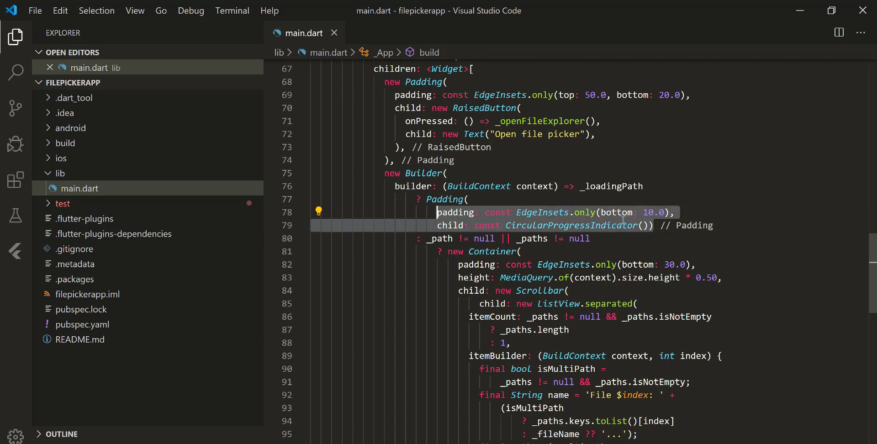
scroll(down, 3)
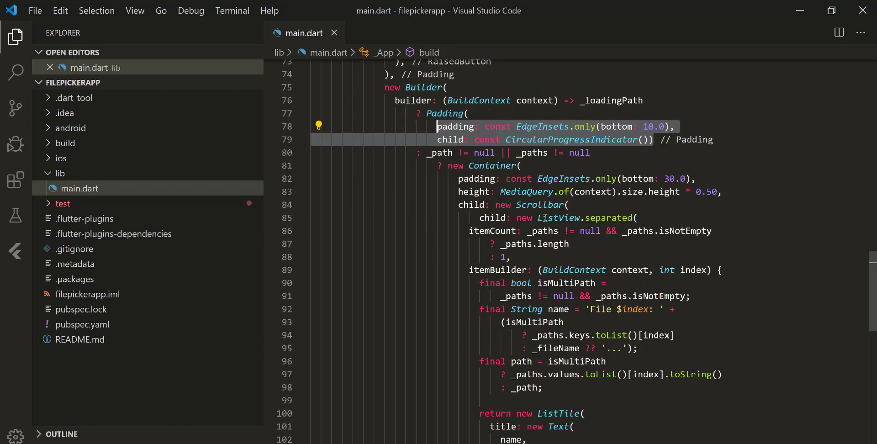
scroll(down, 3)
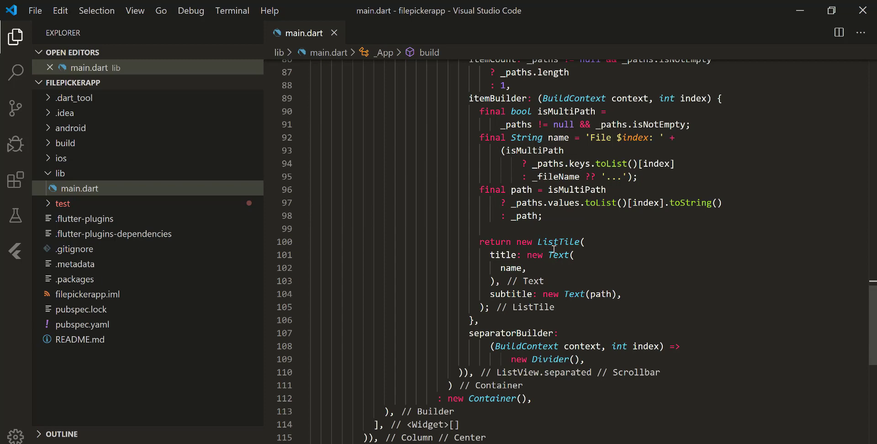
mouse_move(609, 315)
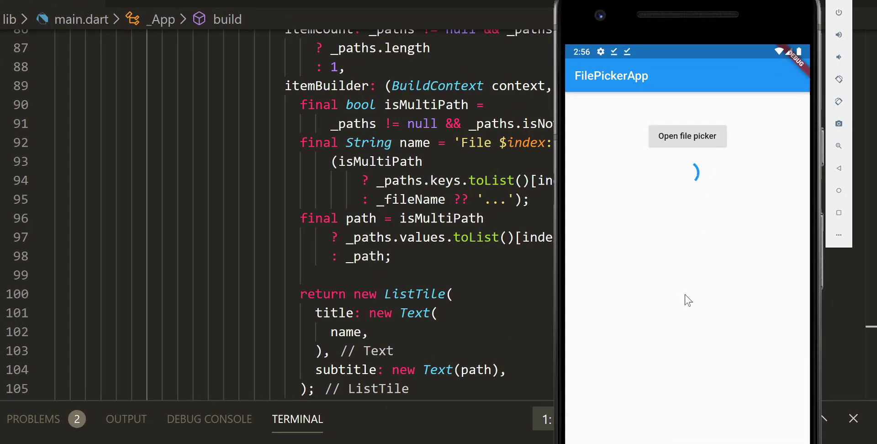
- Pick the car image USC20LGC041A01300.jpg from Download in the emulator, then reopen the picker
click(687, 136)
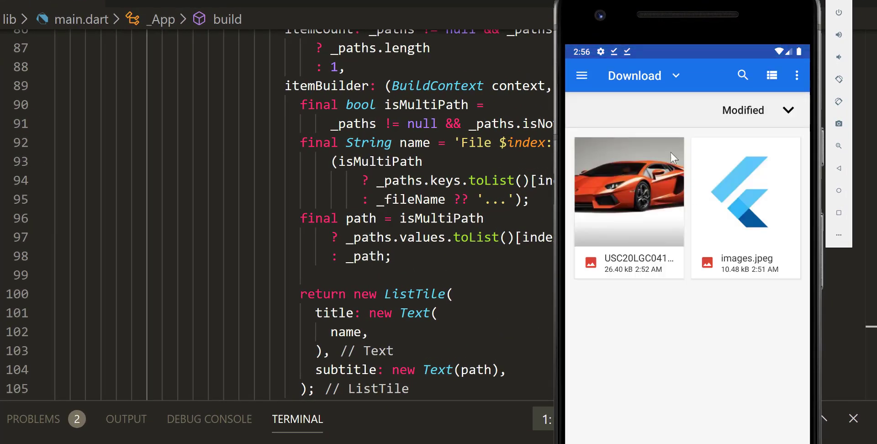
mouse_move(649, 203)
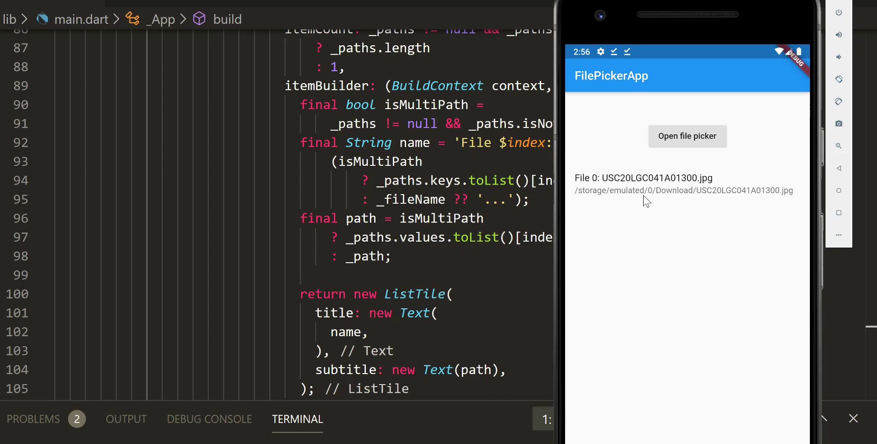
click(687, 137)
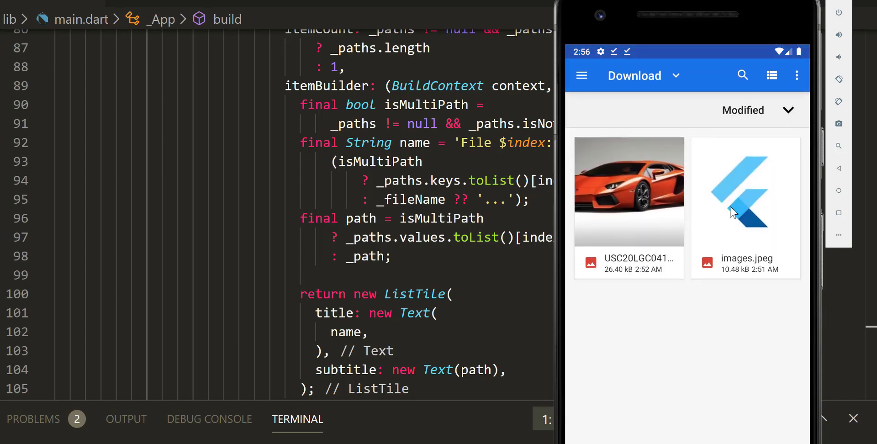